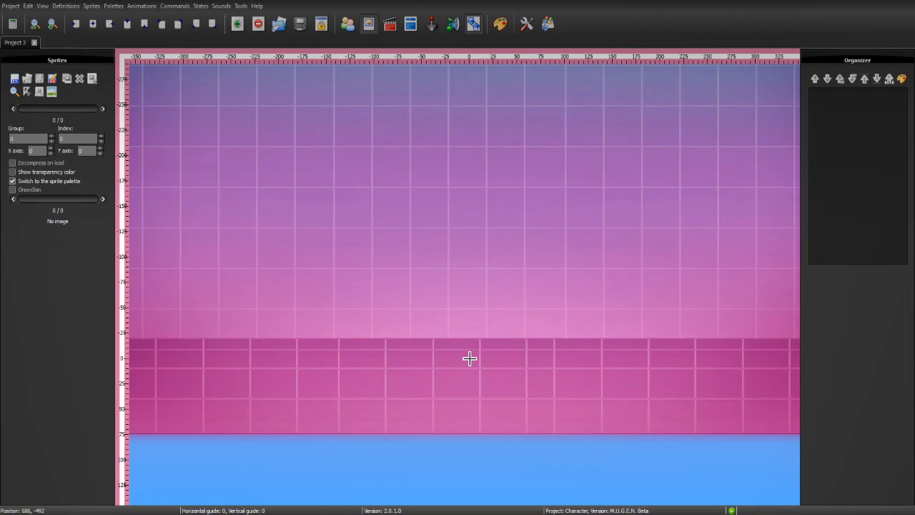
mouse_move(681, 117)
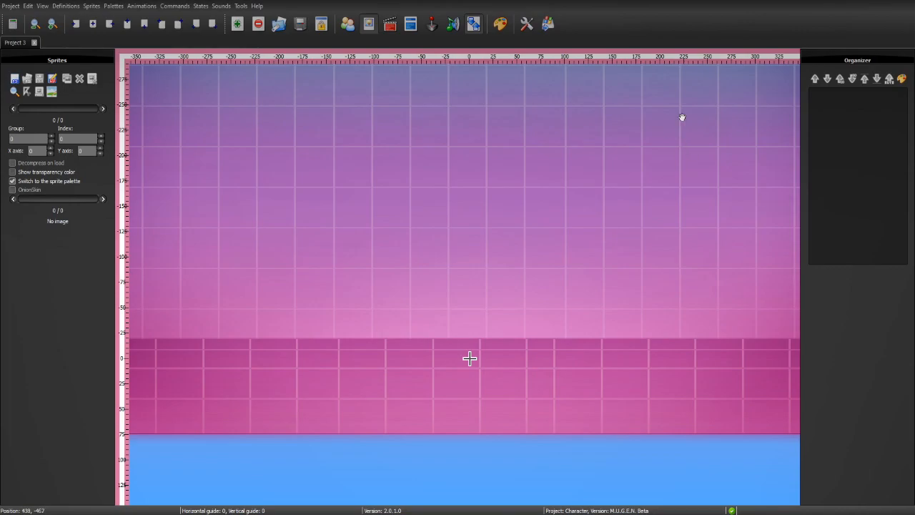
mouse_move(629, 27)
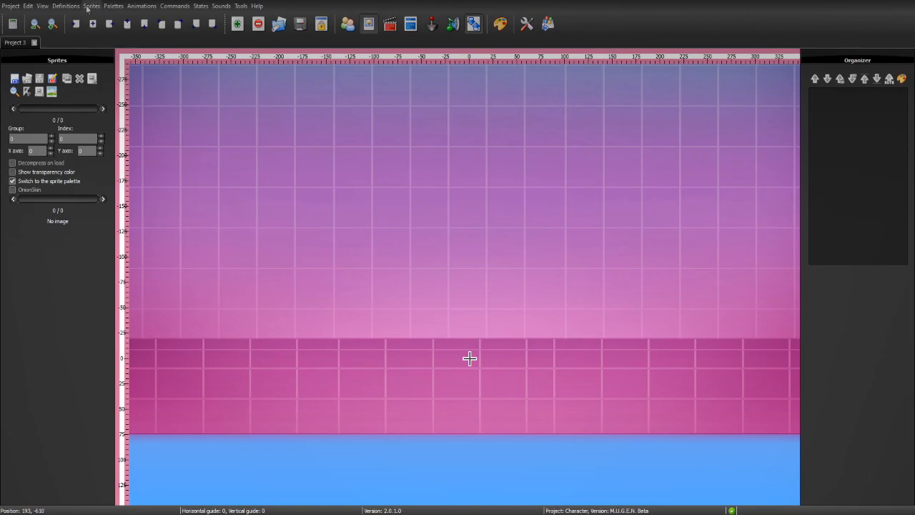
Step: Load the Tui character project so its standing sprite and sprite list appear
left_click(10, 6)
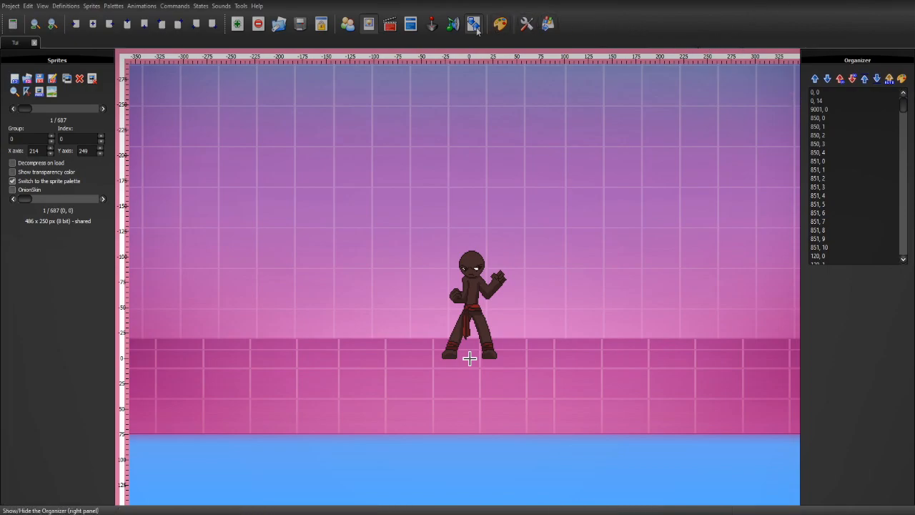
mouse_move(475, 22)
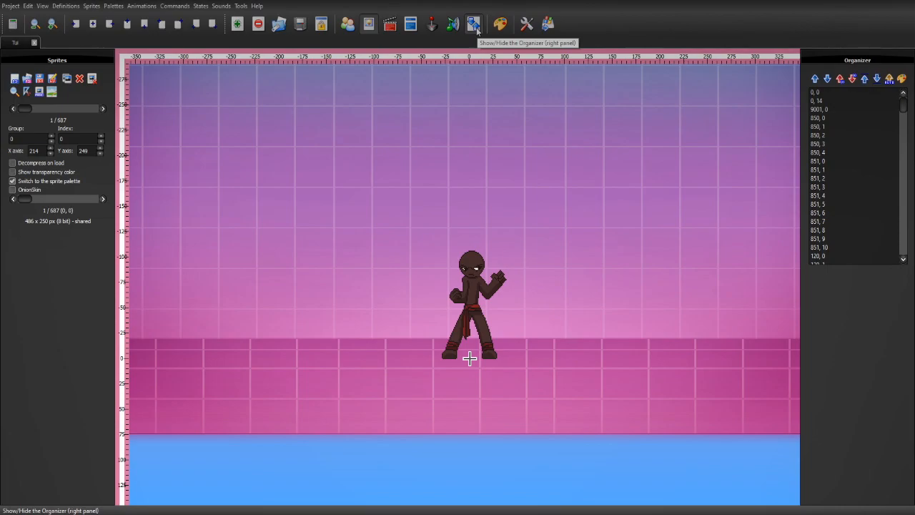
Step: Show the Palettes panel, preview palette 12, then return to palette 1
left_click(451, 23)
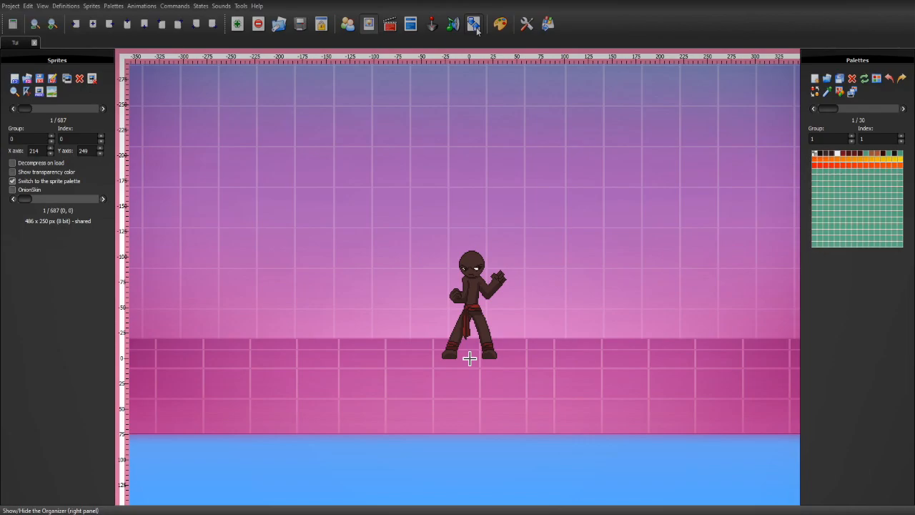
left_click(903, 108)
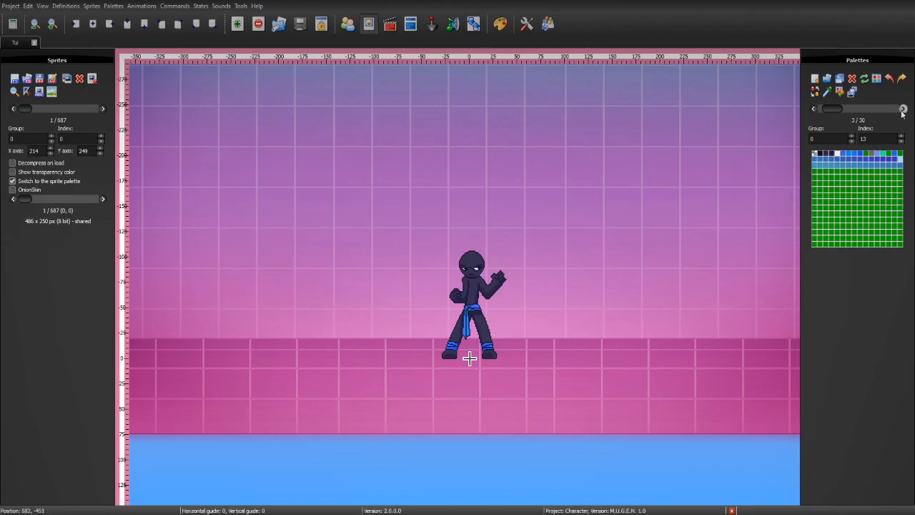
left_click(904, 109)
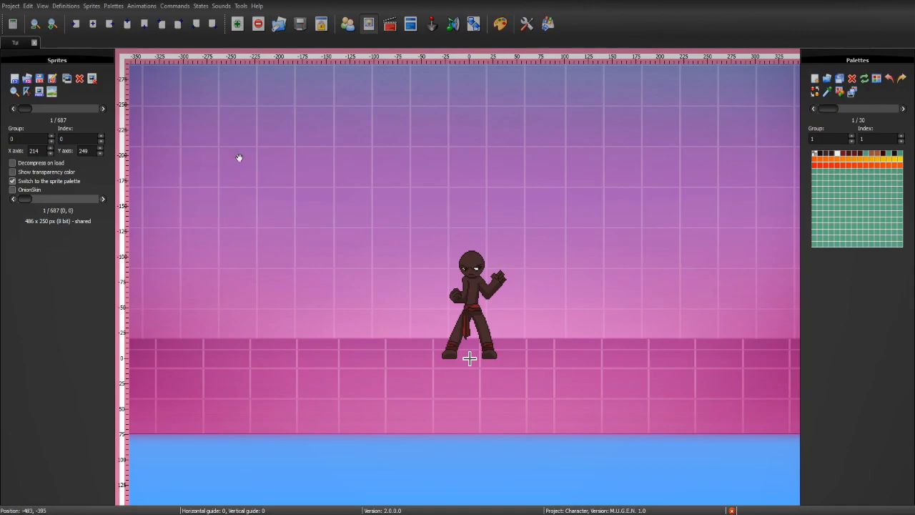
mouse_move(560, 287)
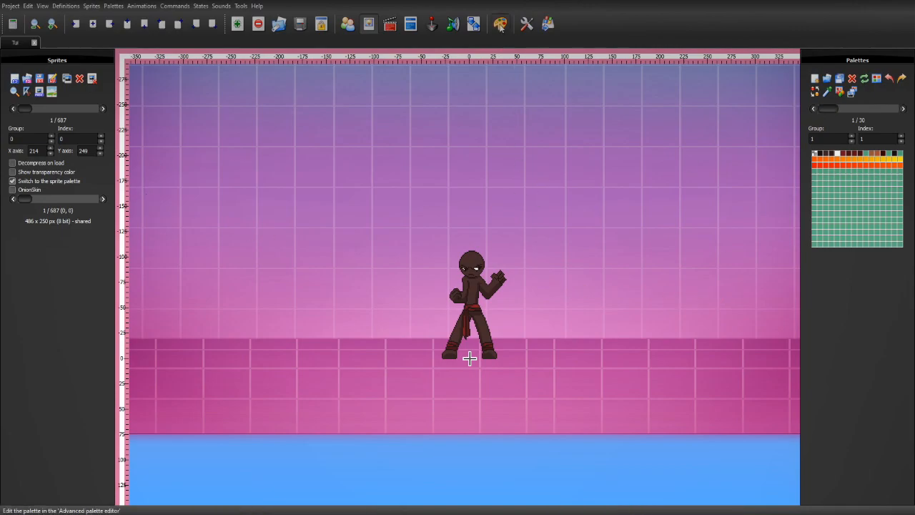
mouse_move(500, 23)
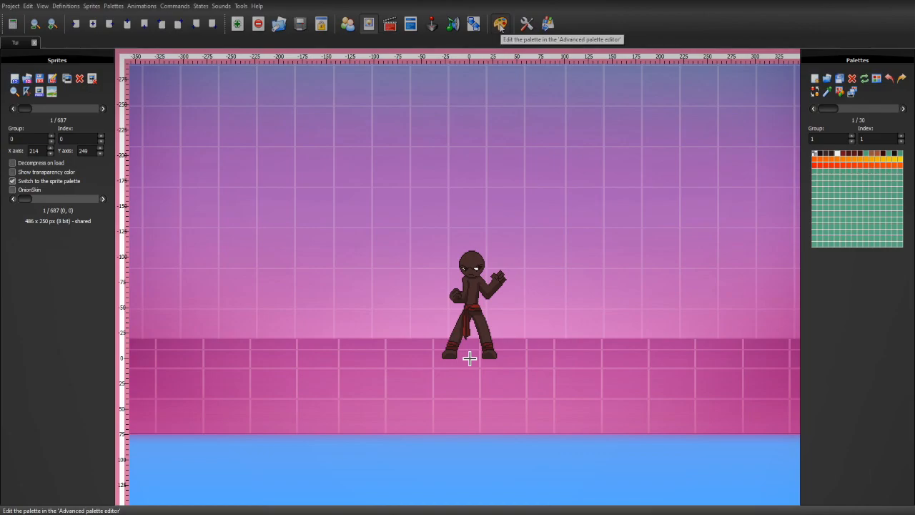
Step: Bring up the advanced palette editor and enlarge its window
left_click(501, 23)
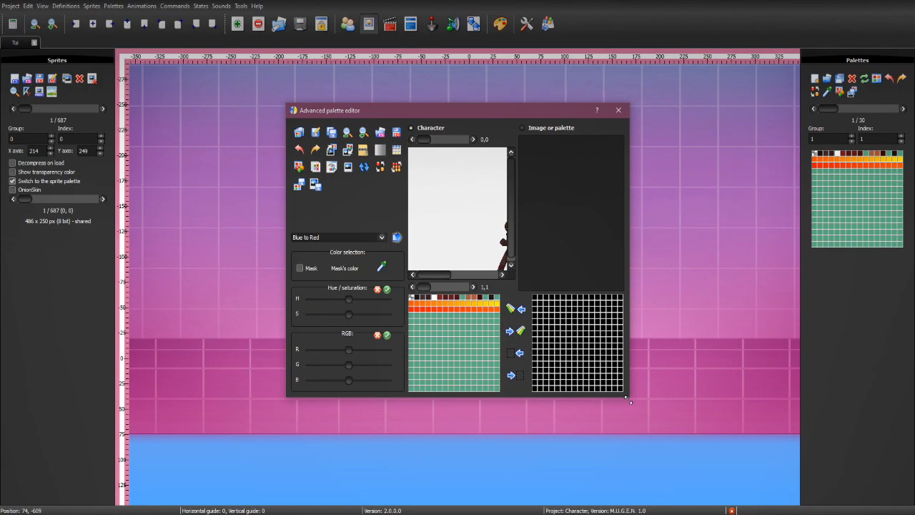
left_click_drag(627, 400, 814, 477)
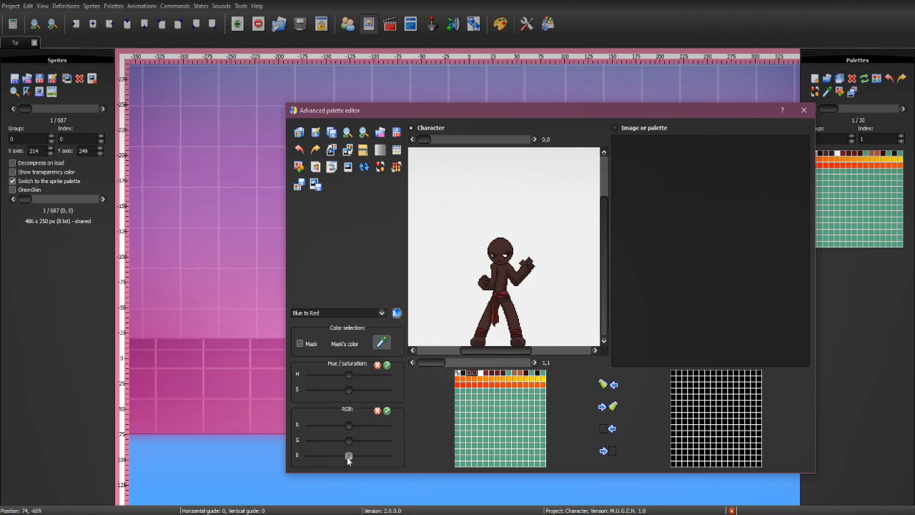
Step: Recolour the fighter's body pink with the colour sliders, after trying purple and cyan
left_click_drag(348, 456, 366, 456)
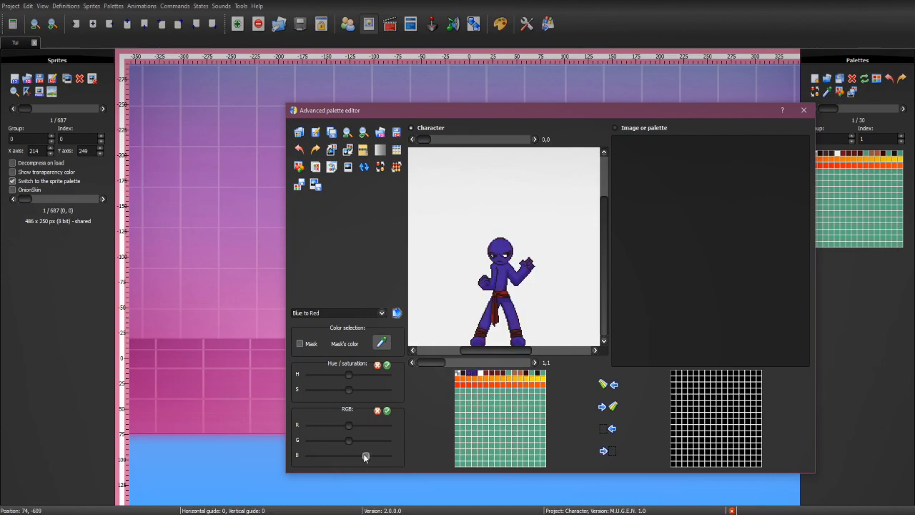
left_click_drag(348, 426, 366, 426)
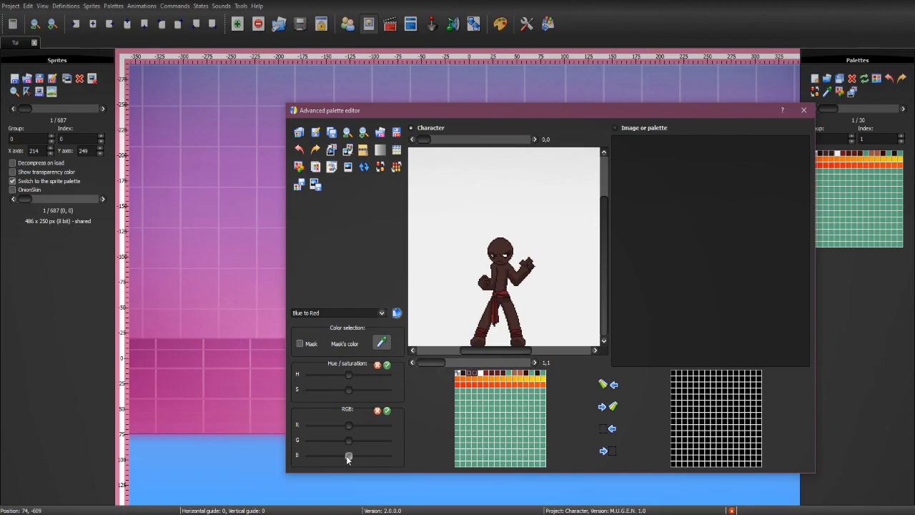
left_click_drag(348, 426, 351, 426)
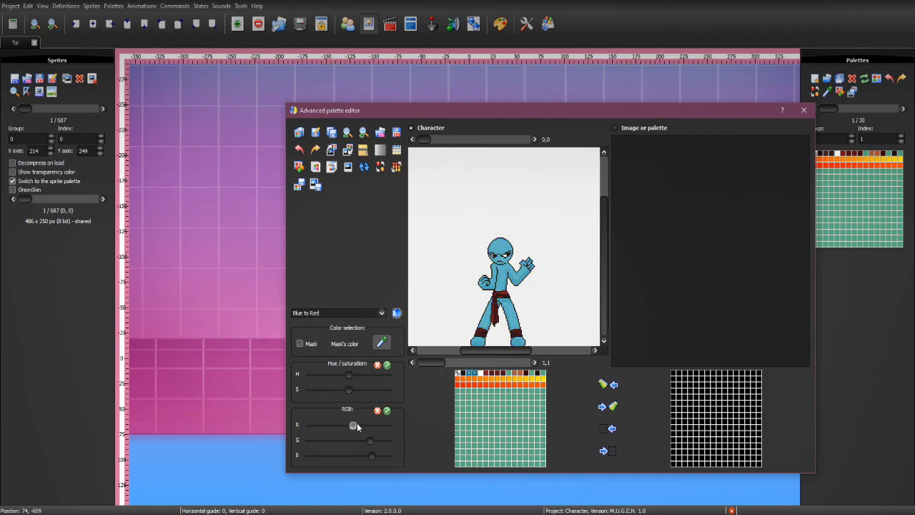
left_click_drag(352, 426, 360, 426)
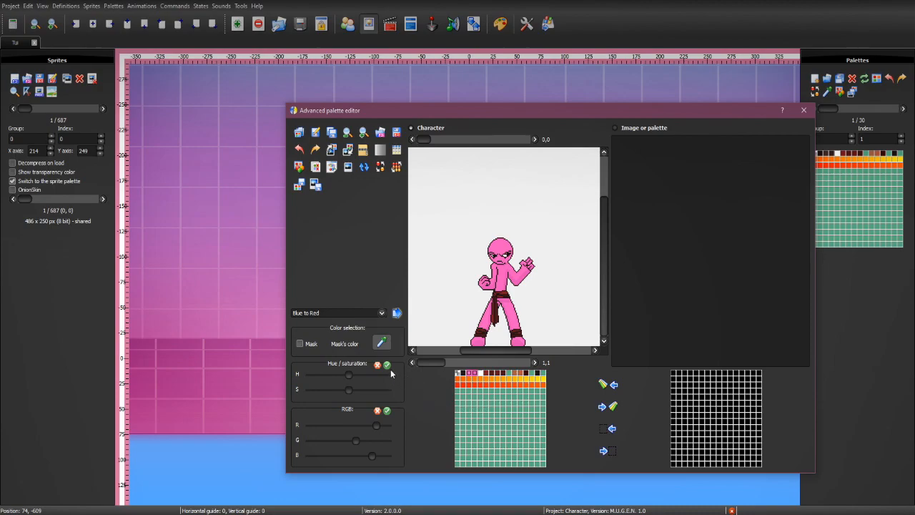
mouse_move(392, 423)
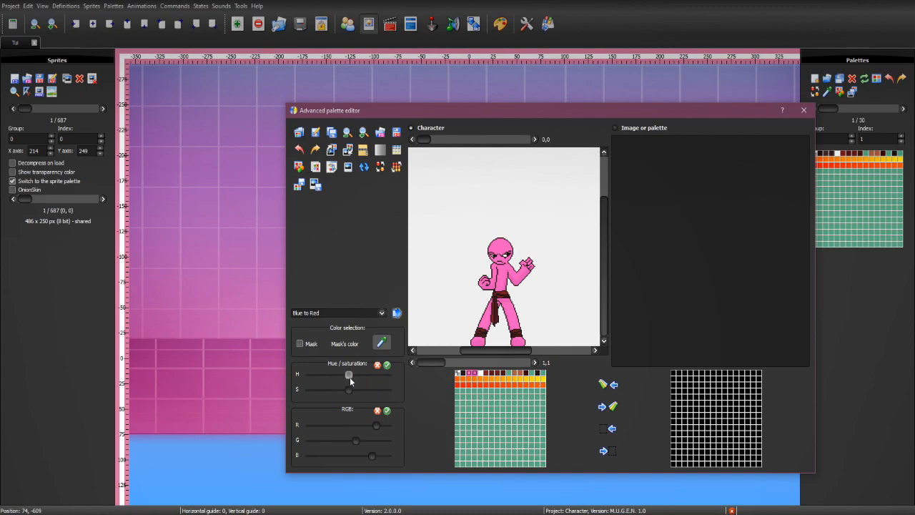
left_click_drag(348, 375, 308, 374)
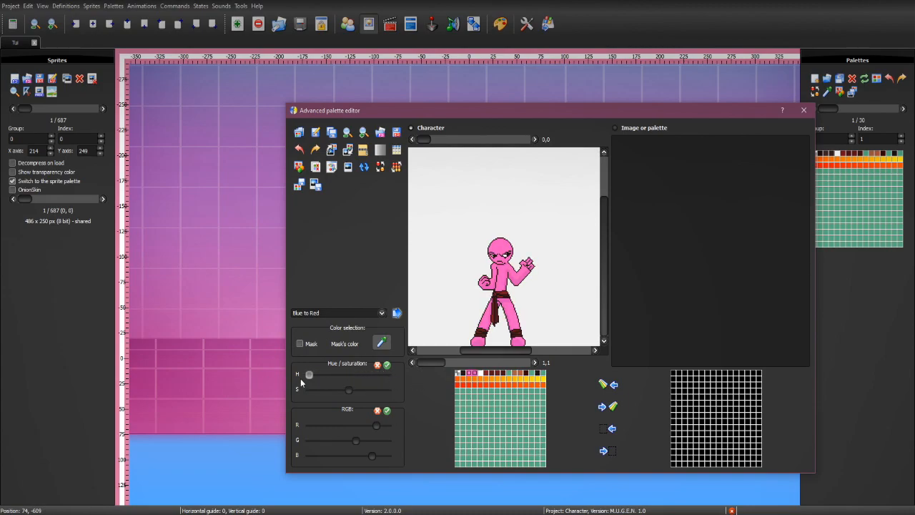
left_click_drag(309, 374, 351, 374)
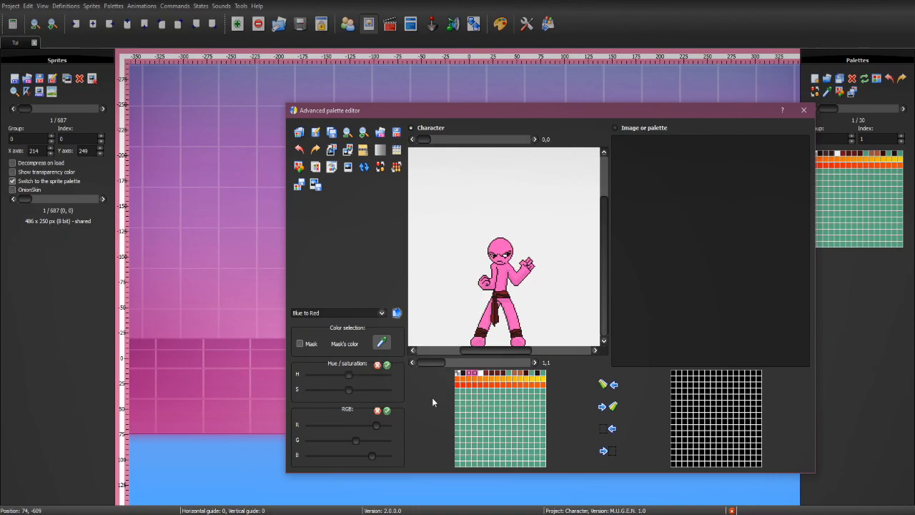
mouse_move(384, 421)
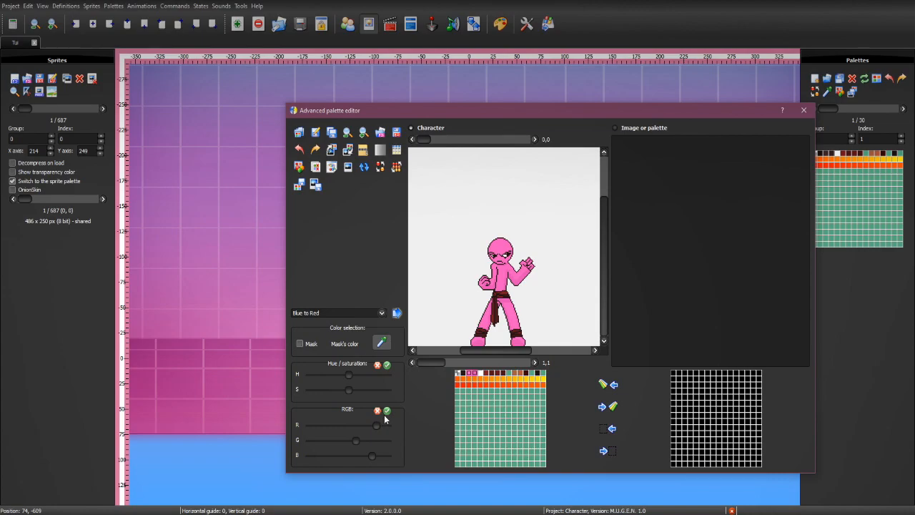
mouse_move(386, 410)
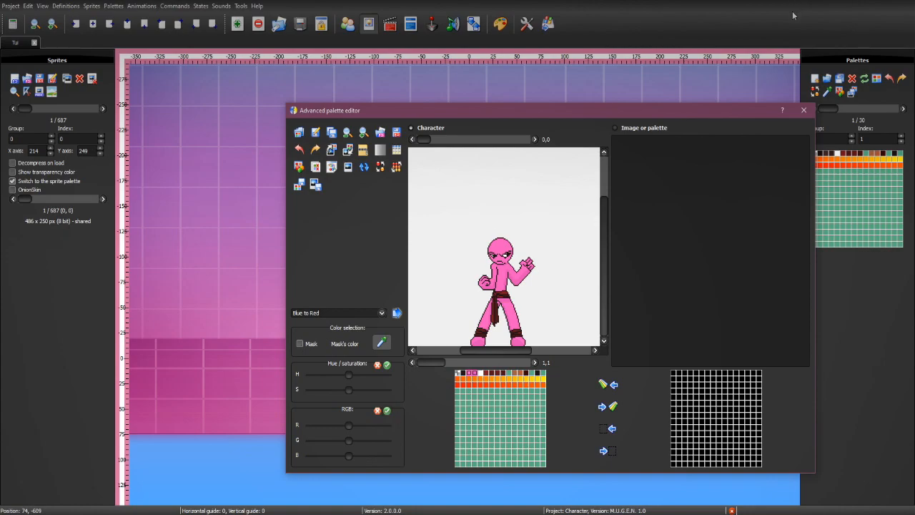
mouse_move(541, 336)
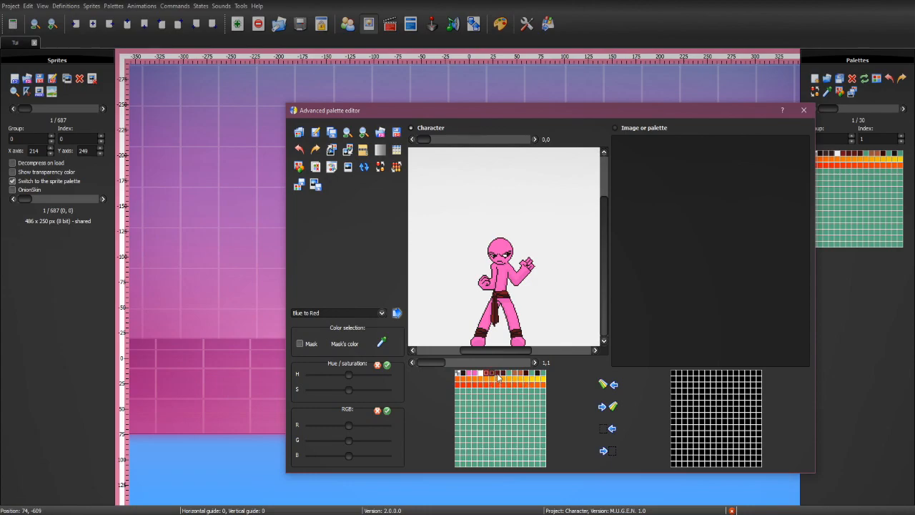
mouse_move(532, 377)
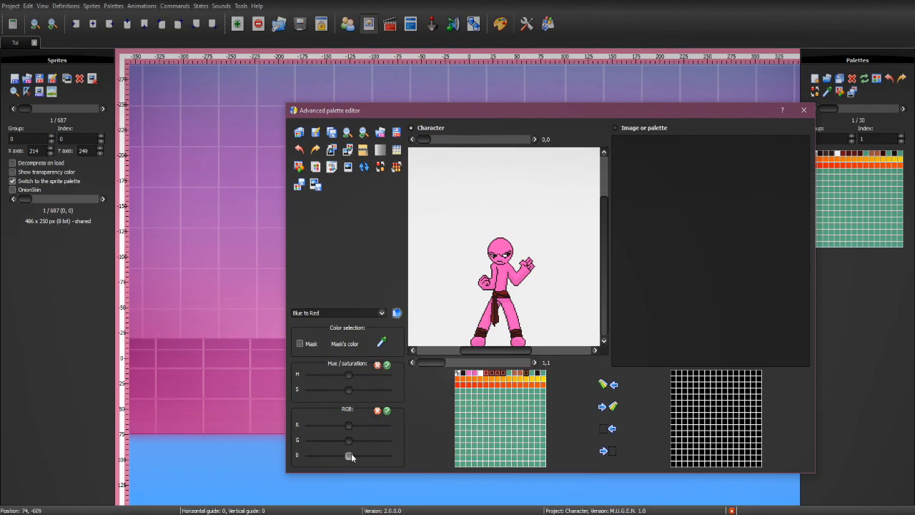
Step: Shift the belt and trouser colours to purple to match the pink body
left_click_drag(349, 455, 364, 454)
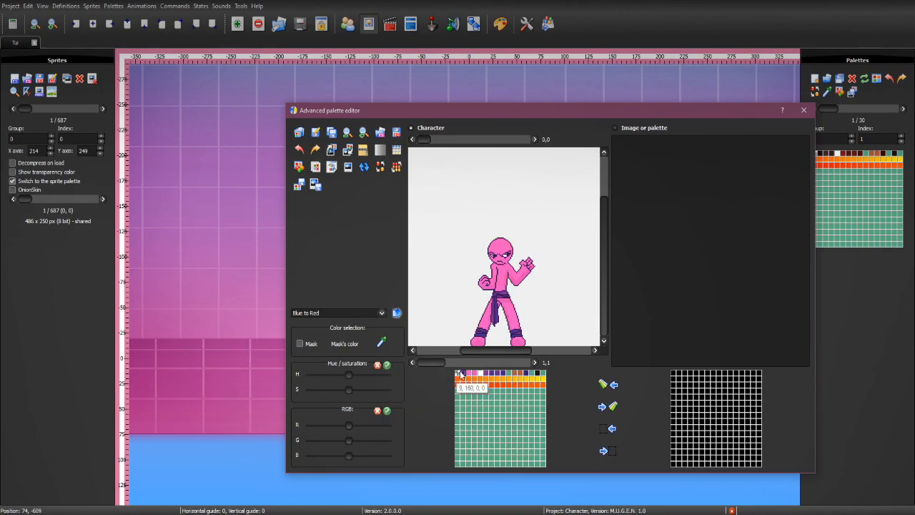
mouse_move(297, 186)
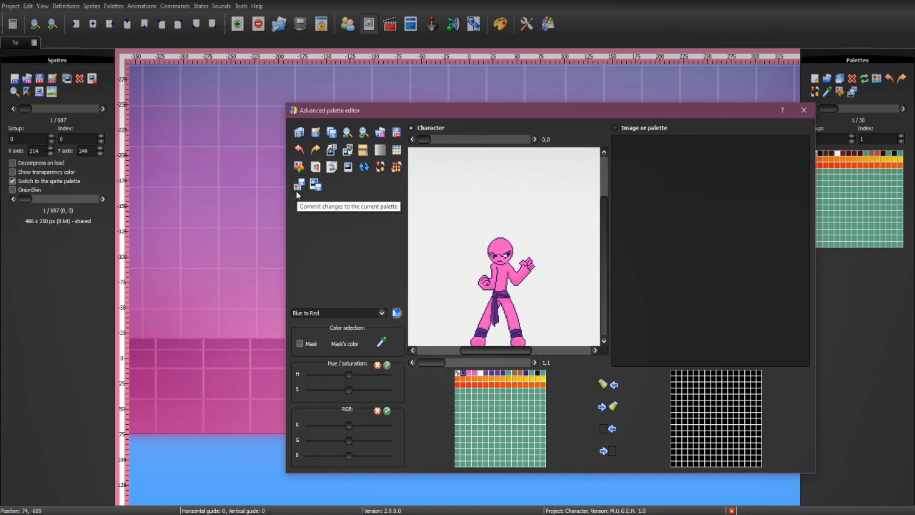
mouse_move(567, 118)
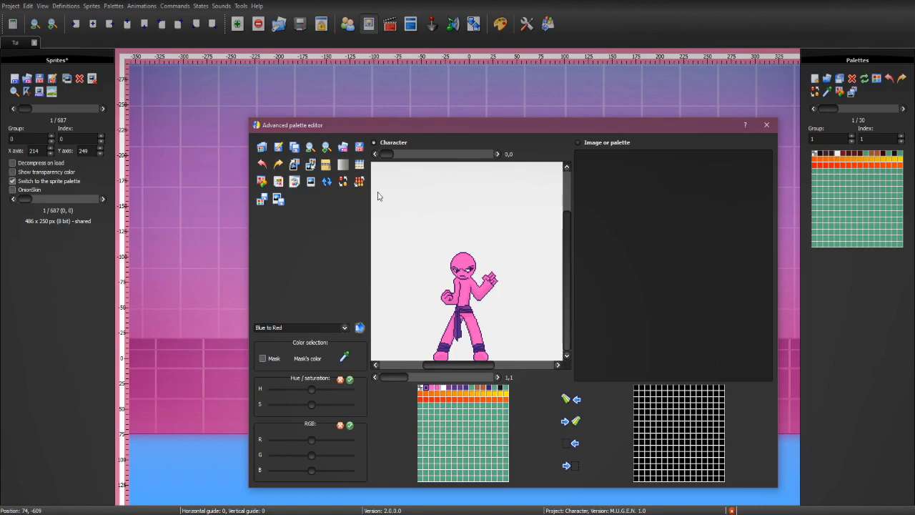
mouse_move(383, 163)
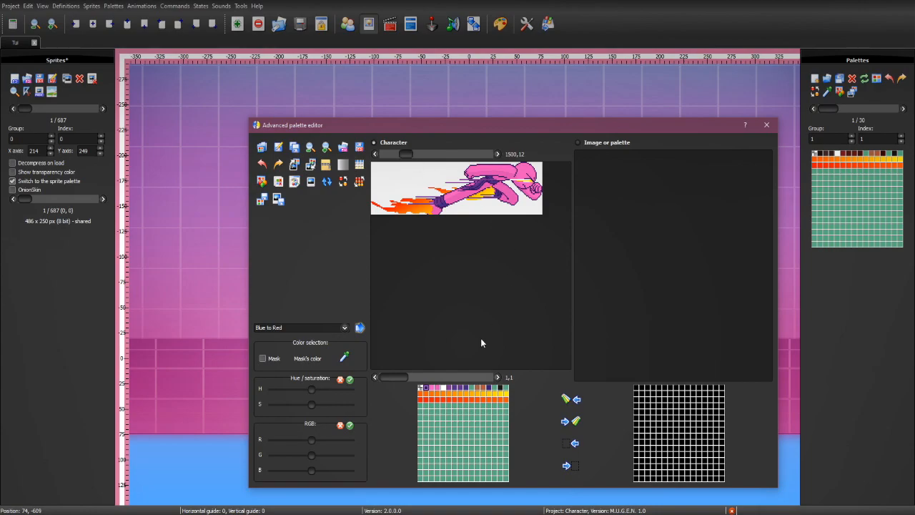
Step: Select the flame colour range and shift its hue from orange to blue
left_click(421, 392)
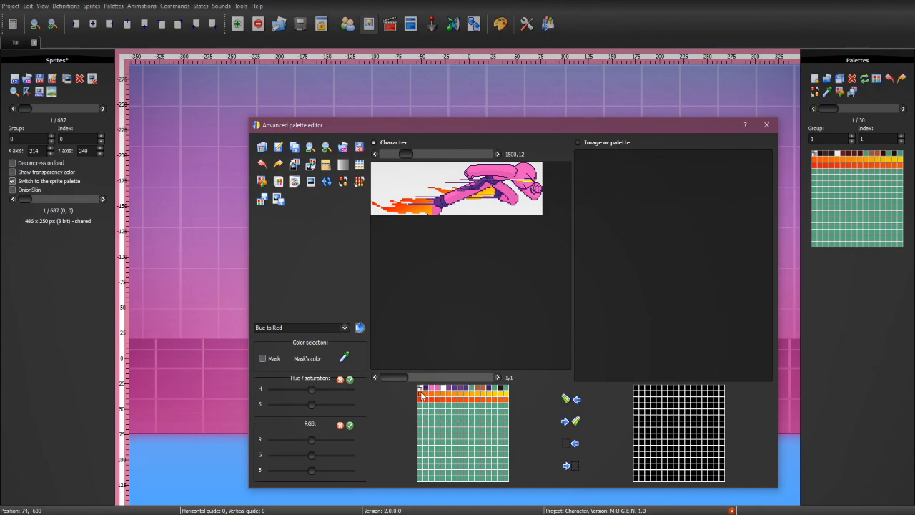
mouse_move(420, 392)
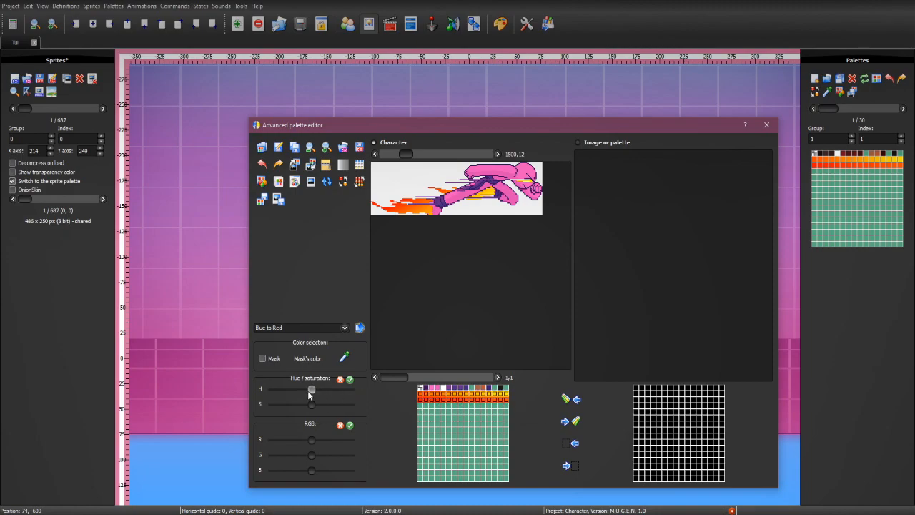
left_click_drag(311, 389, 331, 388)
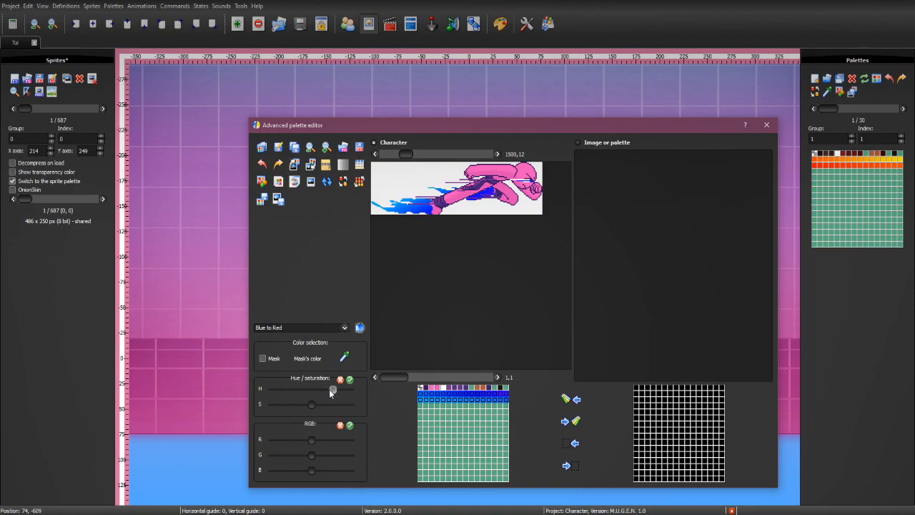
left_click_drag(331, 389, 306, 389)
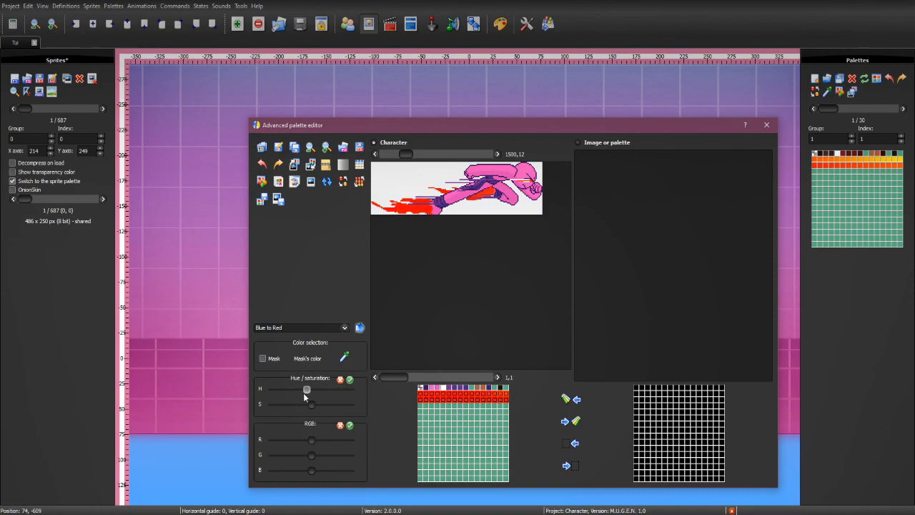
left_click_drag(306, 388, 329, 389)
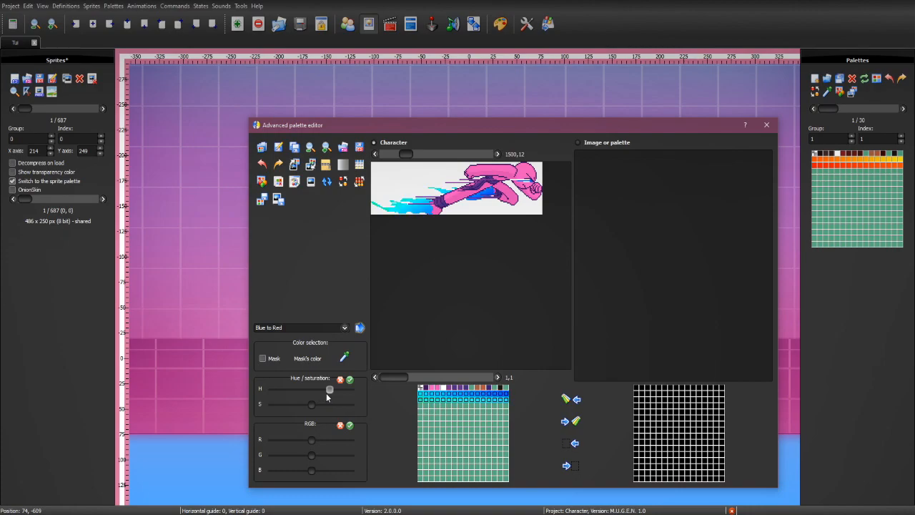
left_click_drag(329, 389, 338, 392)
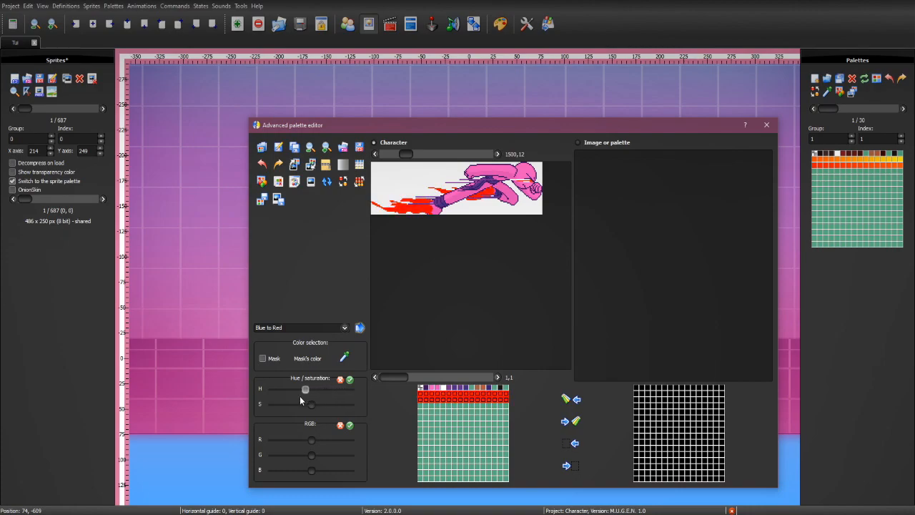
left_click_drag(306, 389, 337, 389)
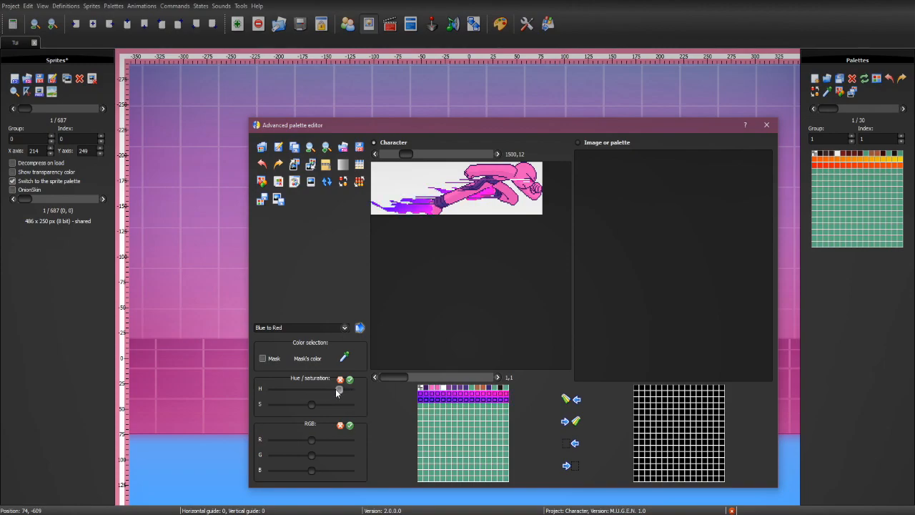
left_click_drag(338, 389, 330, 388)
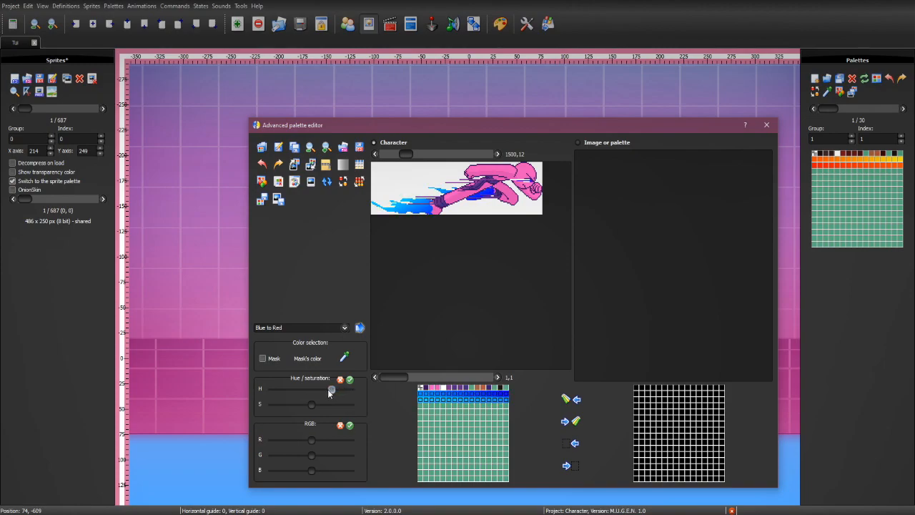
left_click_drag(332, 389, 329, 389)
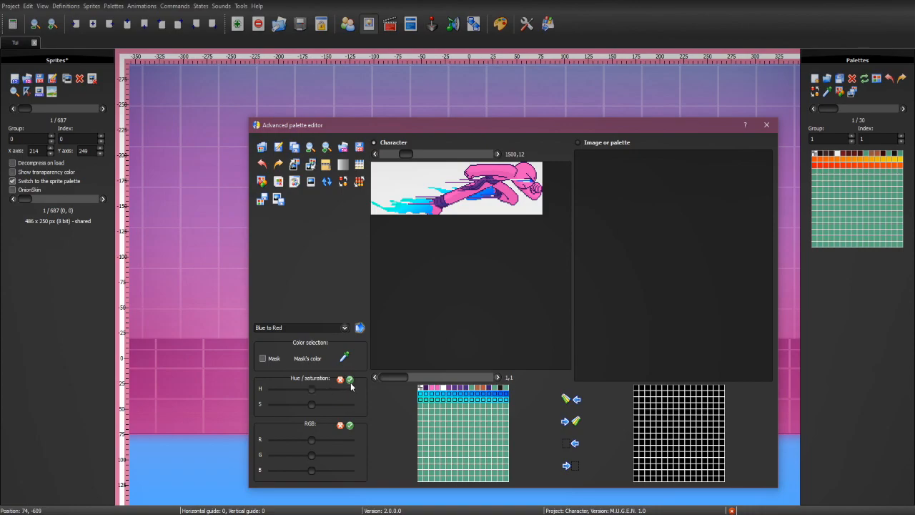
mouse_move(264, 205)
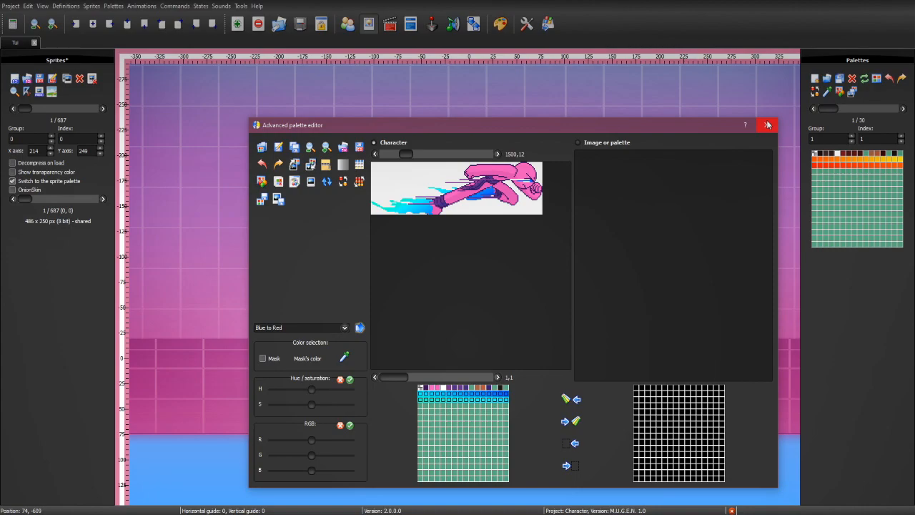
Step: Close the palette editor and choose to save only the current palette
left_click(768, 126)
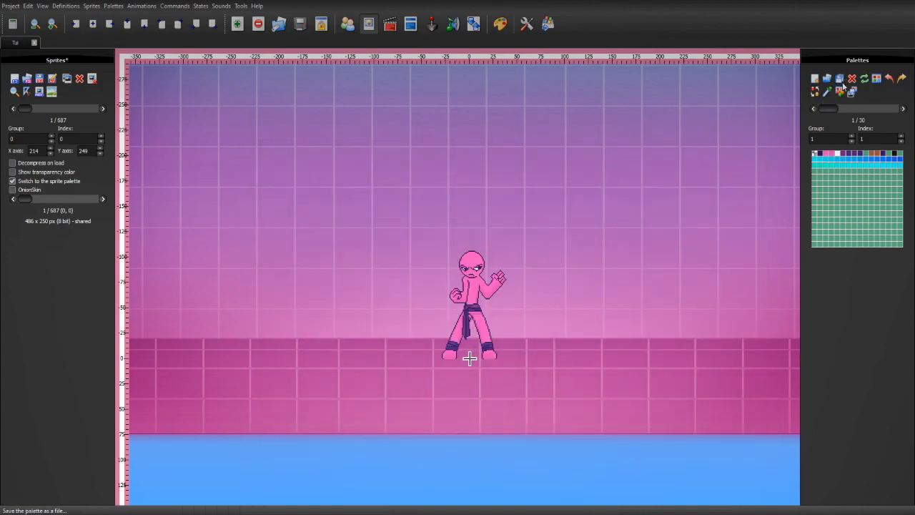
mouse_move(842, 91)
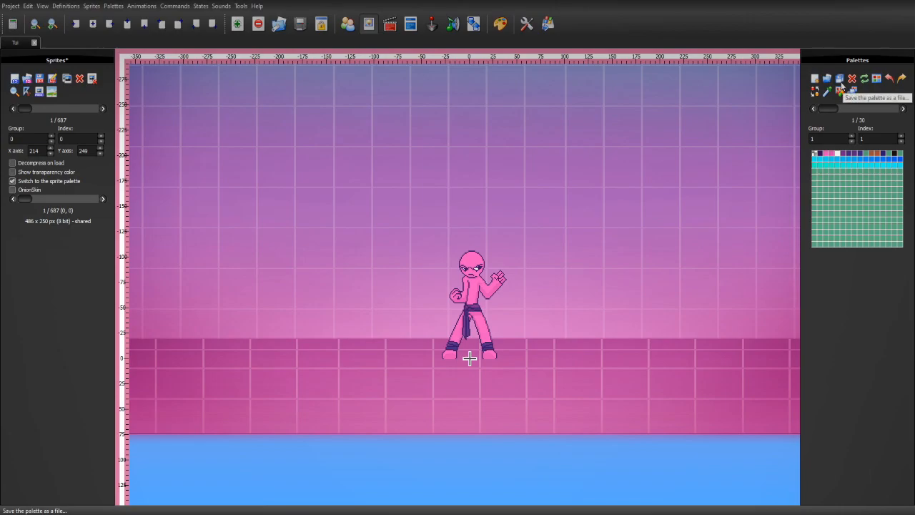
left_click(841, 90)
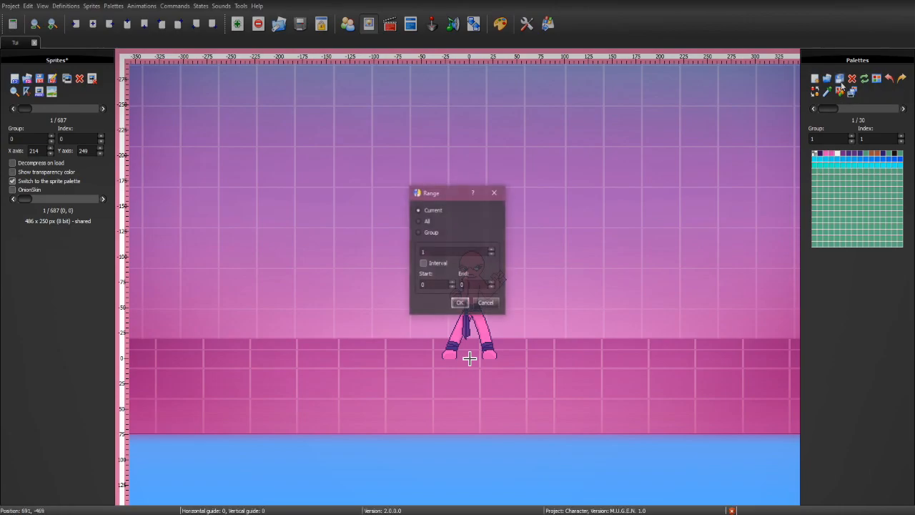
left_click(460, 302)
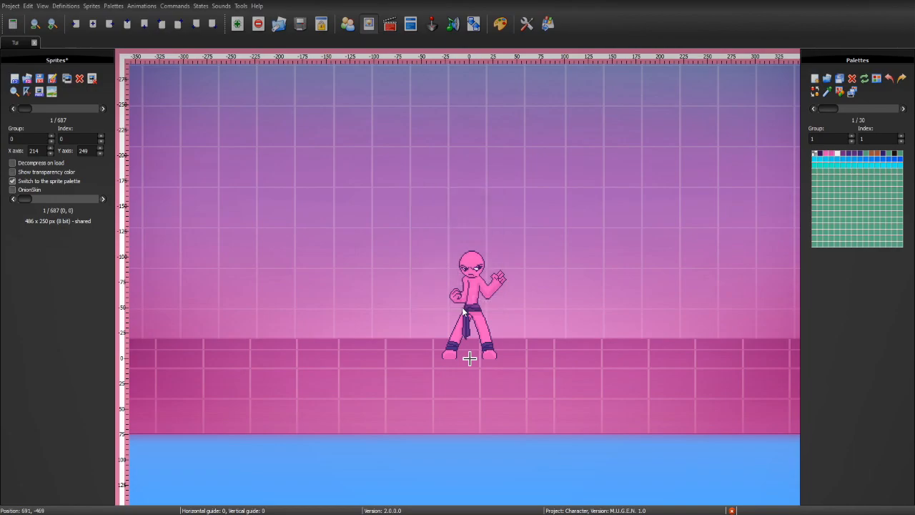
Step: Save the palette as bubblegum.act in Tui's folder
left_click(852, 79)
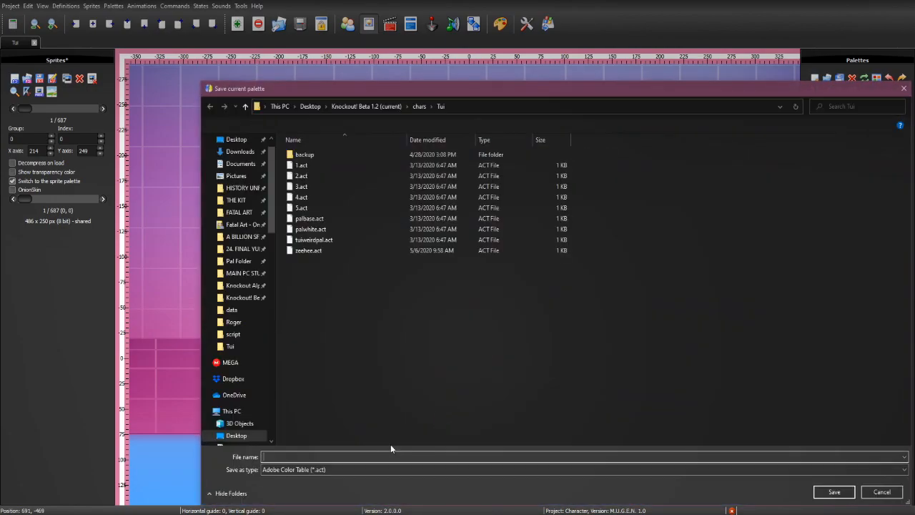
type("bubblegui")
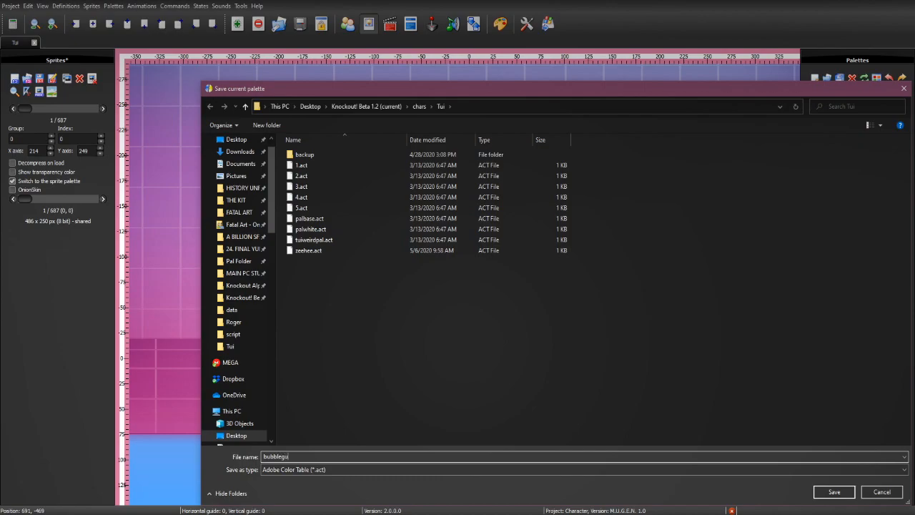
left_click(832, 492)
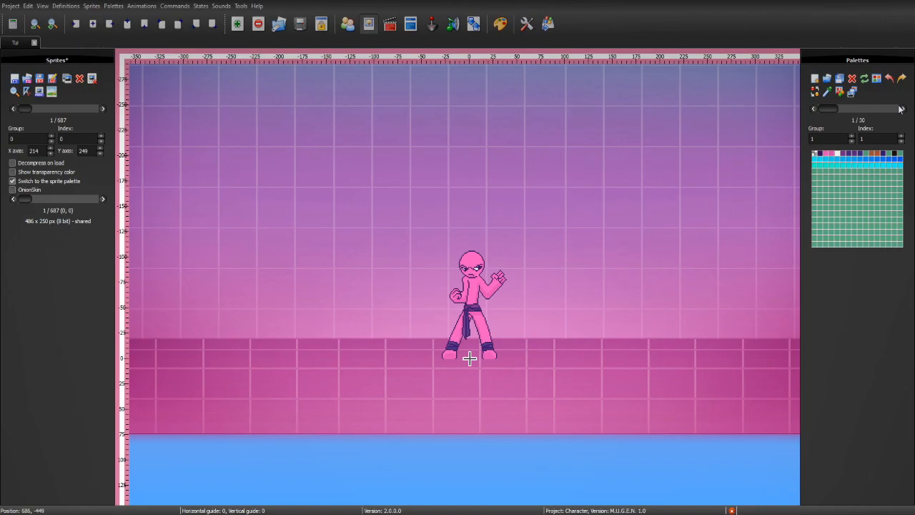
Step: Move to a free palette slot and load bubblegum.act into it
left_click(902, 109)
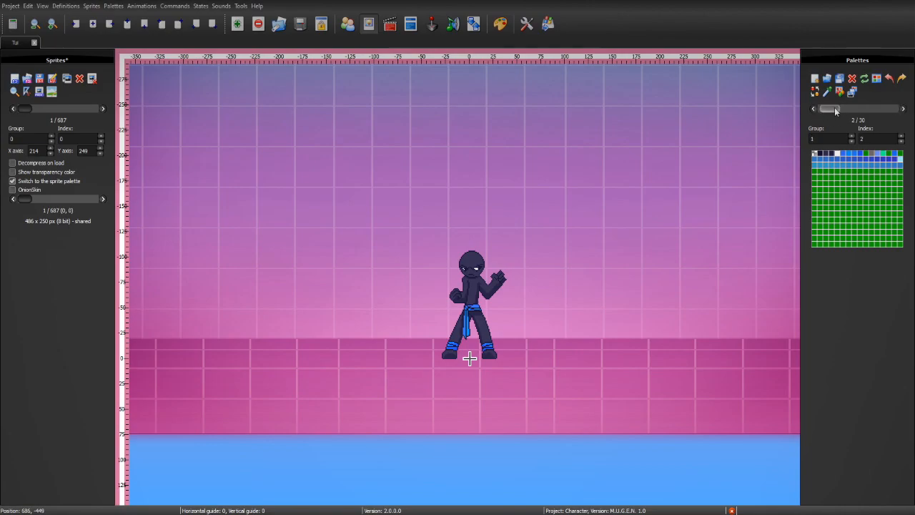
left_click_drag(846, 109, 822, 109)
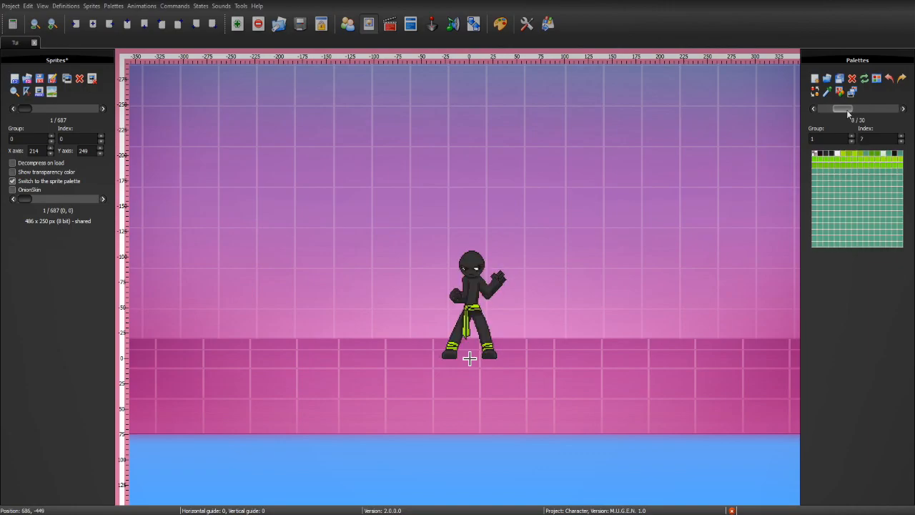
mouse_move(826, 78)
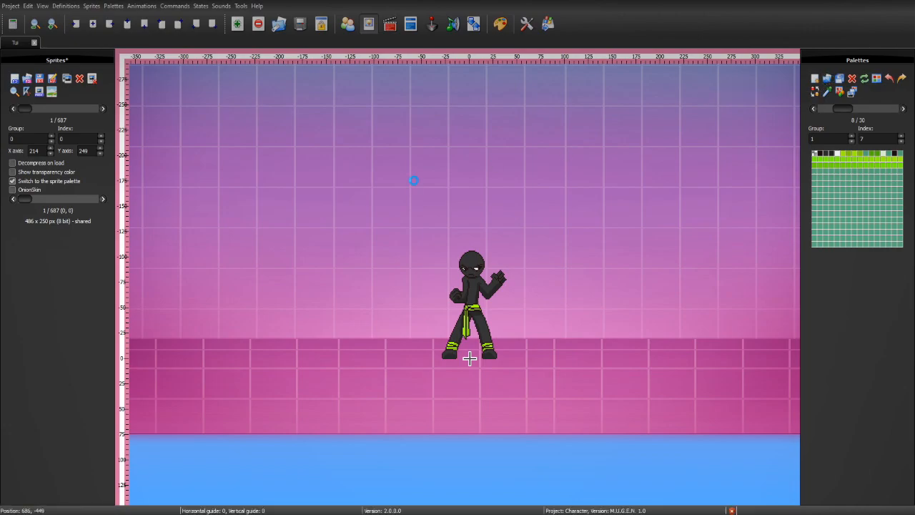
left_click(826, 79)
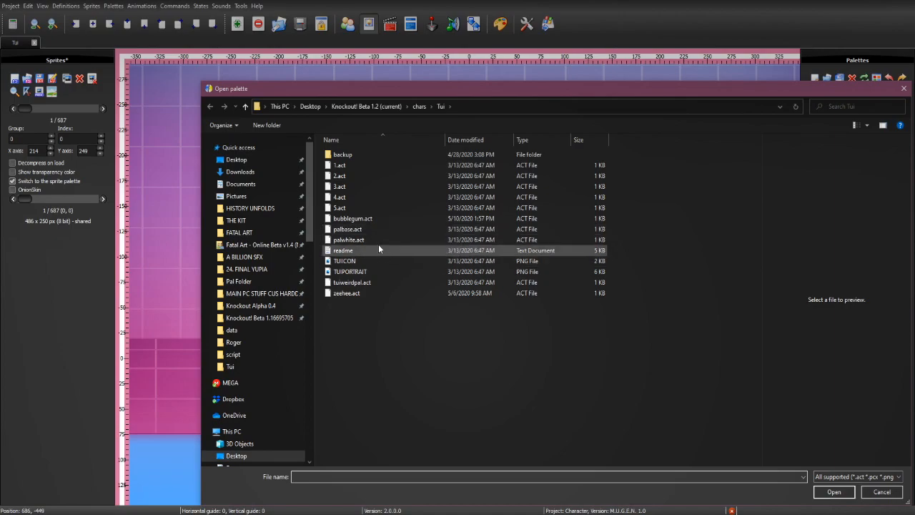
mouse_move(352, 218)
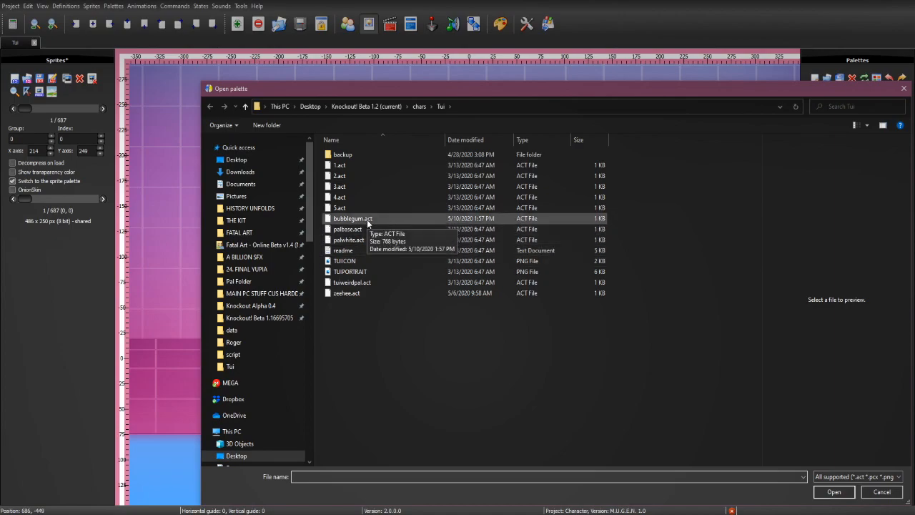
double_click(351, 217)
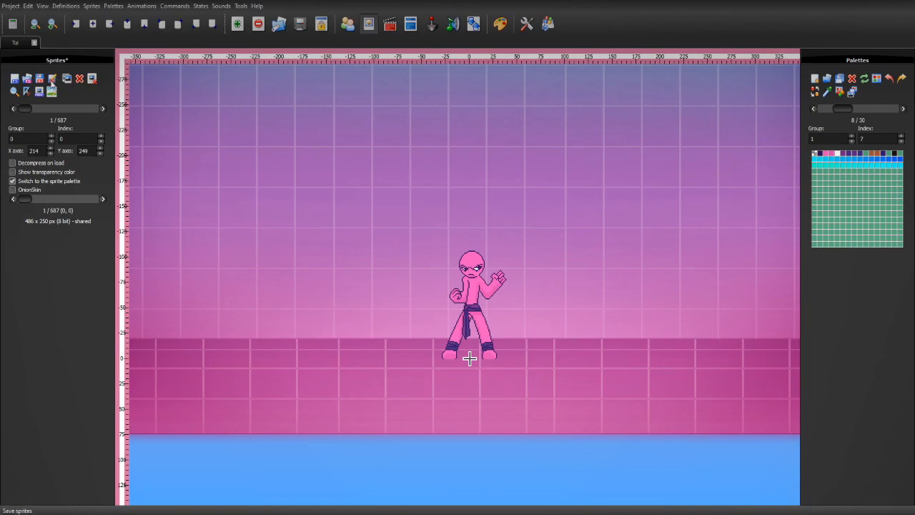
mouse_move(51, 79)
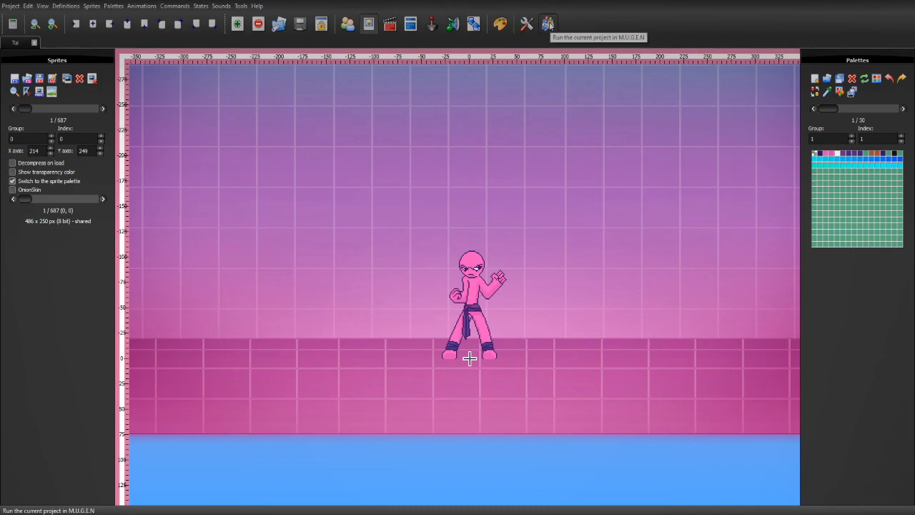
mouse_move(526, 23)
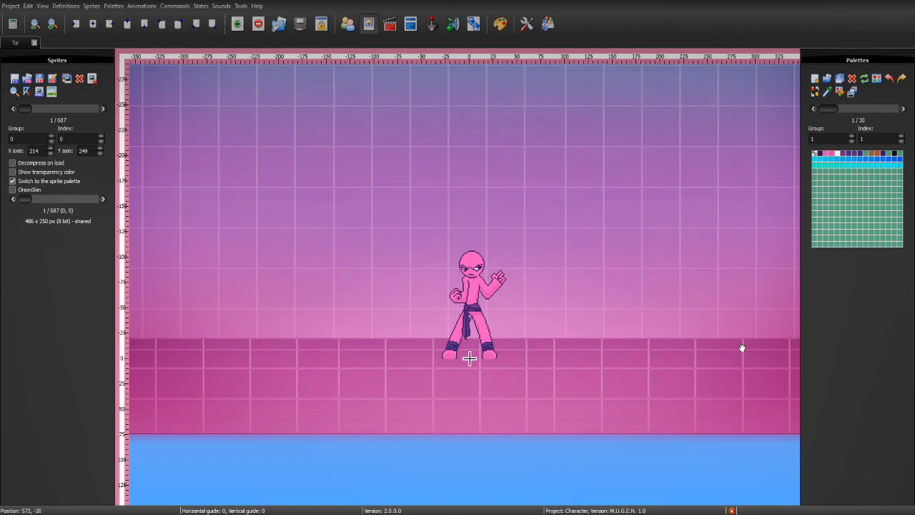
mouse_move(559, 483)
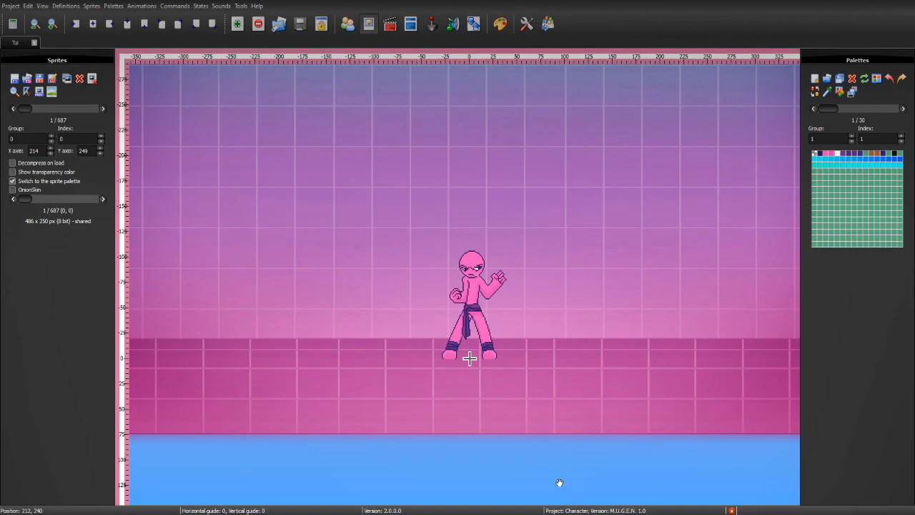